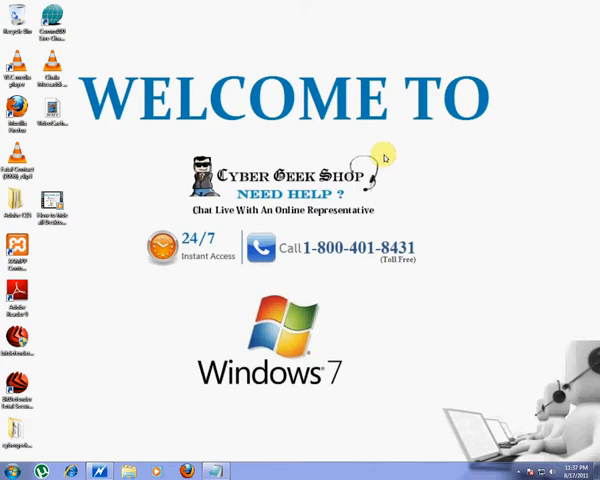
mouse_move(423, 160)
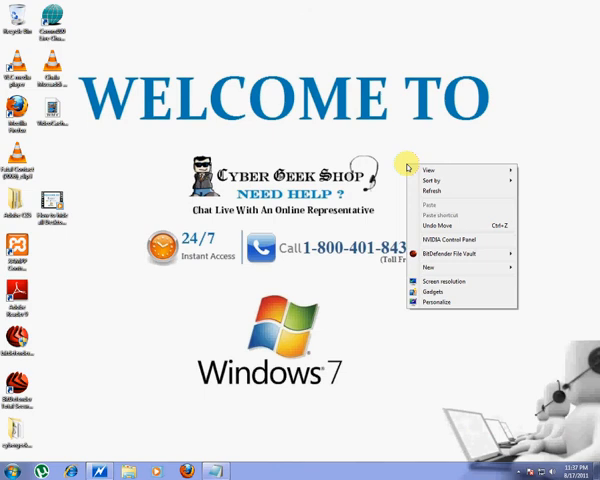
Step: Create a new desktop shortcut targeting %SystemRoot%\explorer.exe shell:RecycleBinFolder
left_click(428, 266)
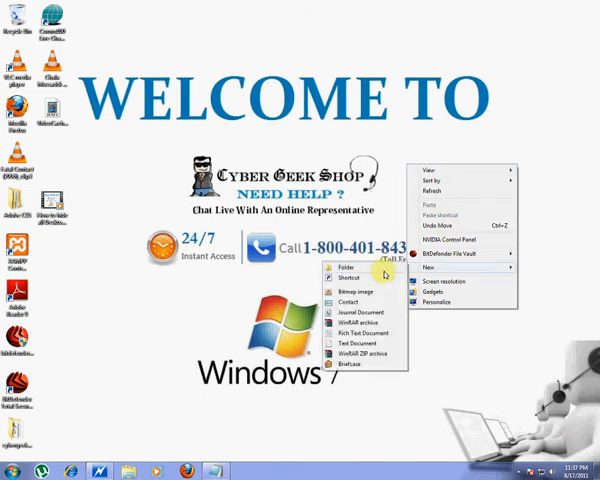
left_click(345, 278)
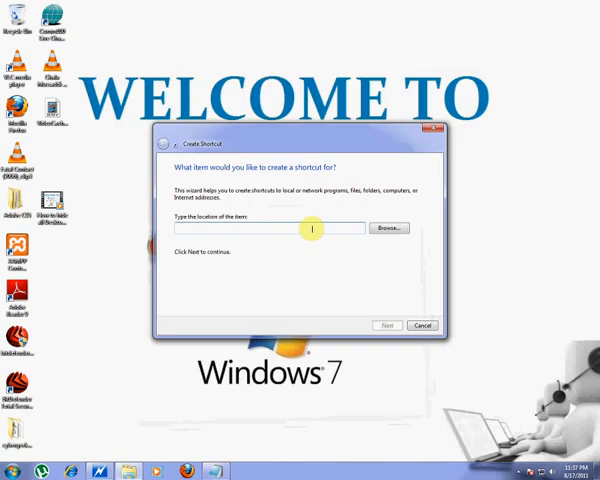
type("%SystemRoot%\\explorer.exe shell:RecycleBinFolder")
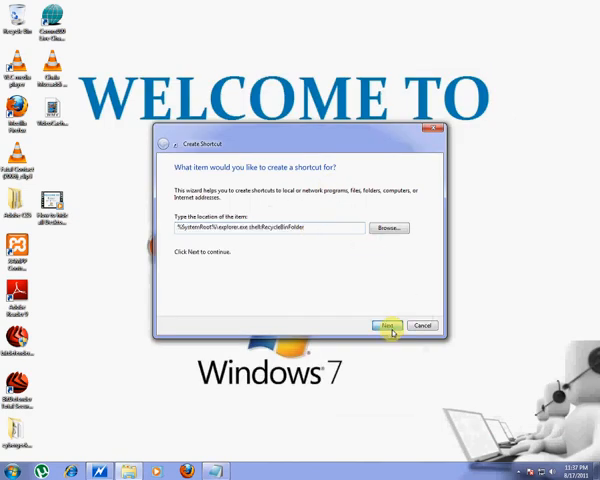
left_click(389, 325)
type("m")
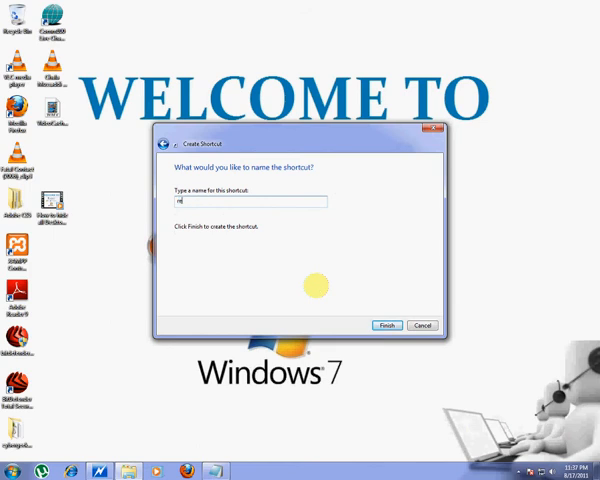
Step: Name the shortcut 'recycle bin' and finish the wizard
type("recycle")
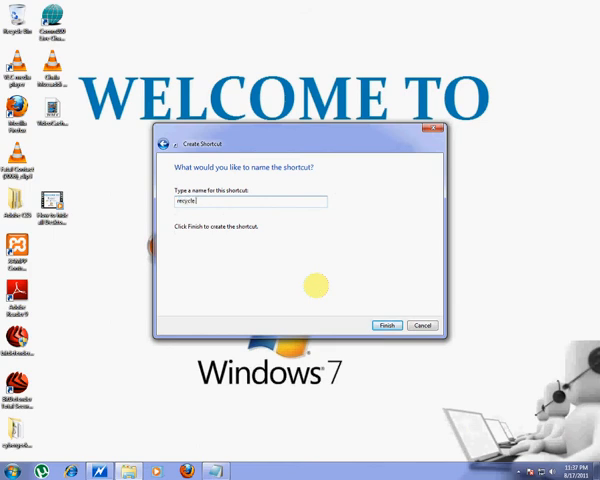
type("bin")
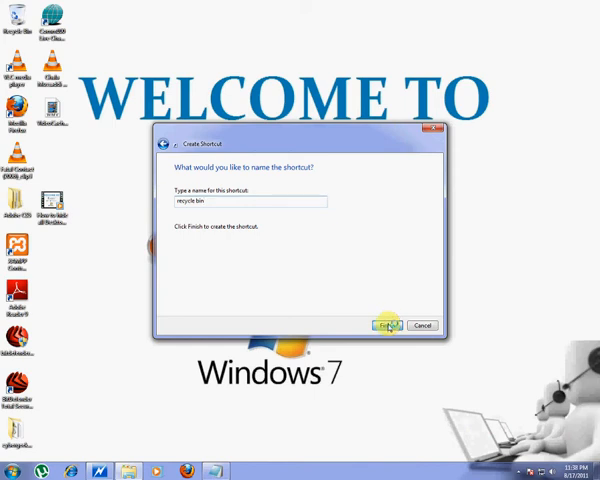
left_click(388, 324)
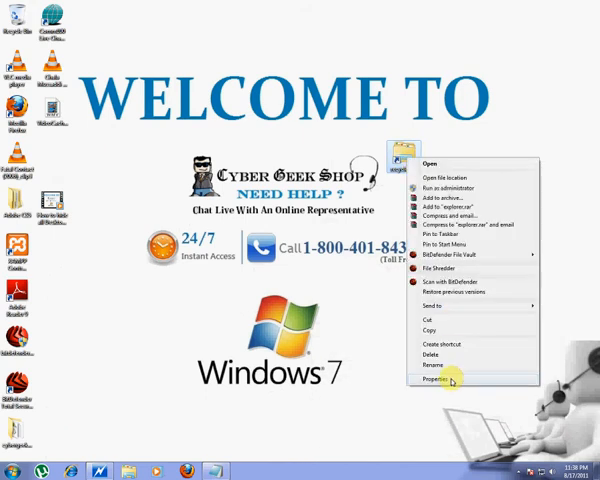
Step: Open Properties for the 'recycle bin' shortcut
left_click(440, 374)
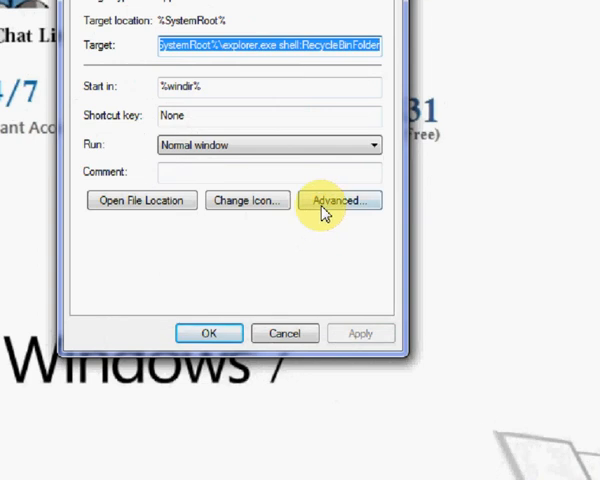
Step: Change the shortcut's icon to the recycle bin icon and confirm Properties
left_click(247, 201)
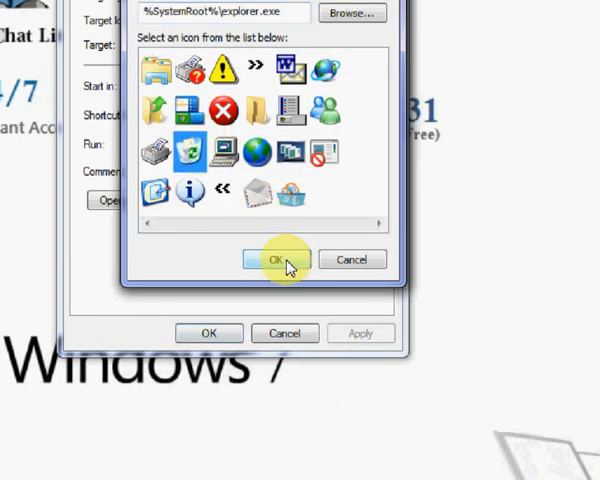
left_click(278, 259)
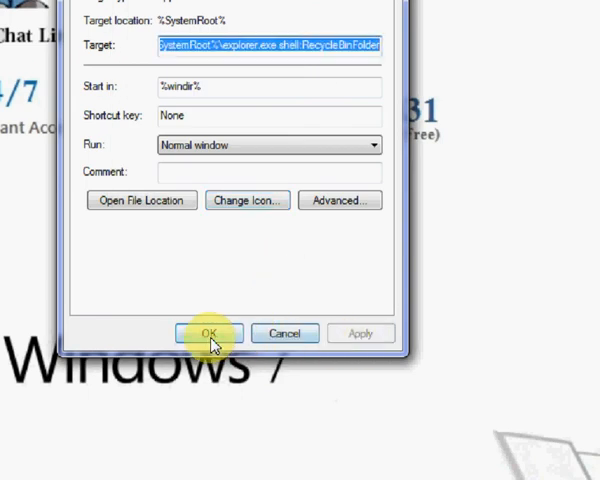
left_click(209, 333)
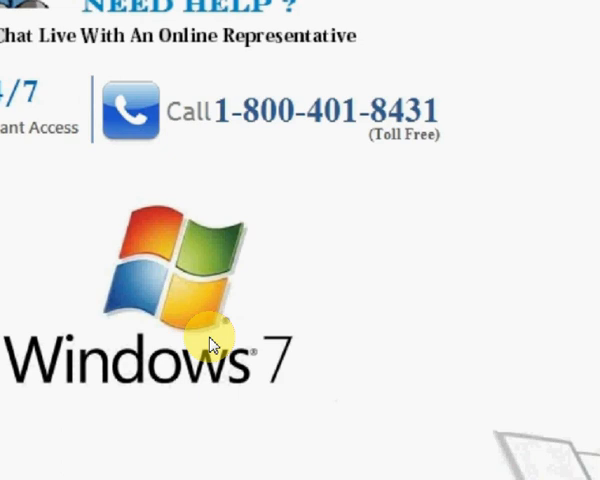